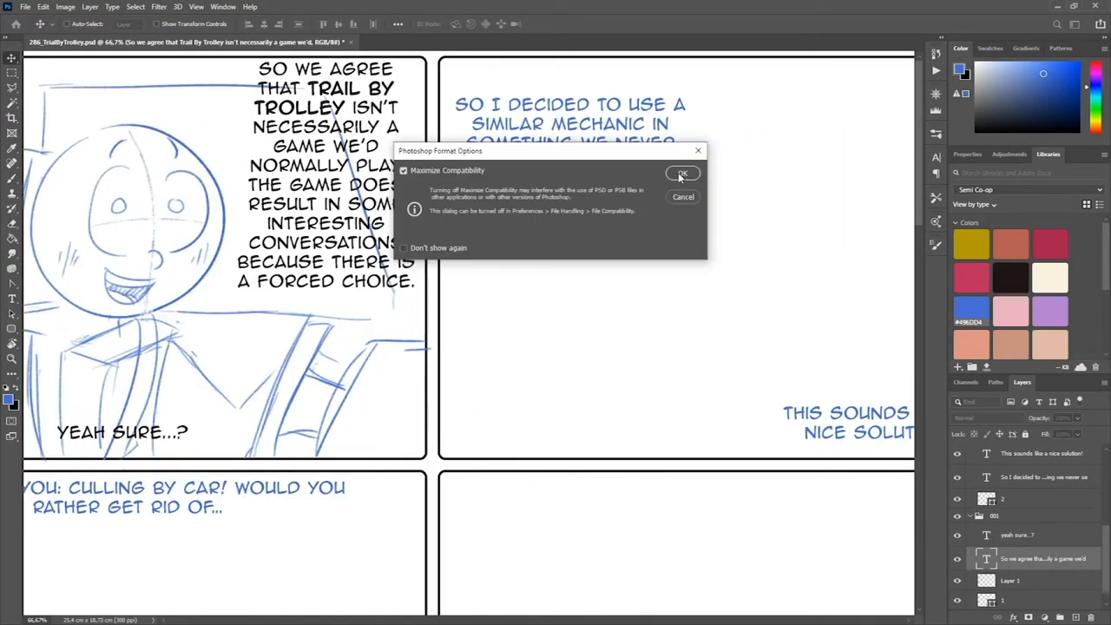
Confirm the save with Maximize Compatibility kept on
click(682, 173)
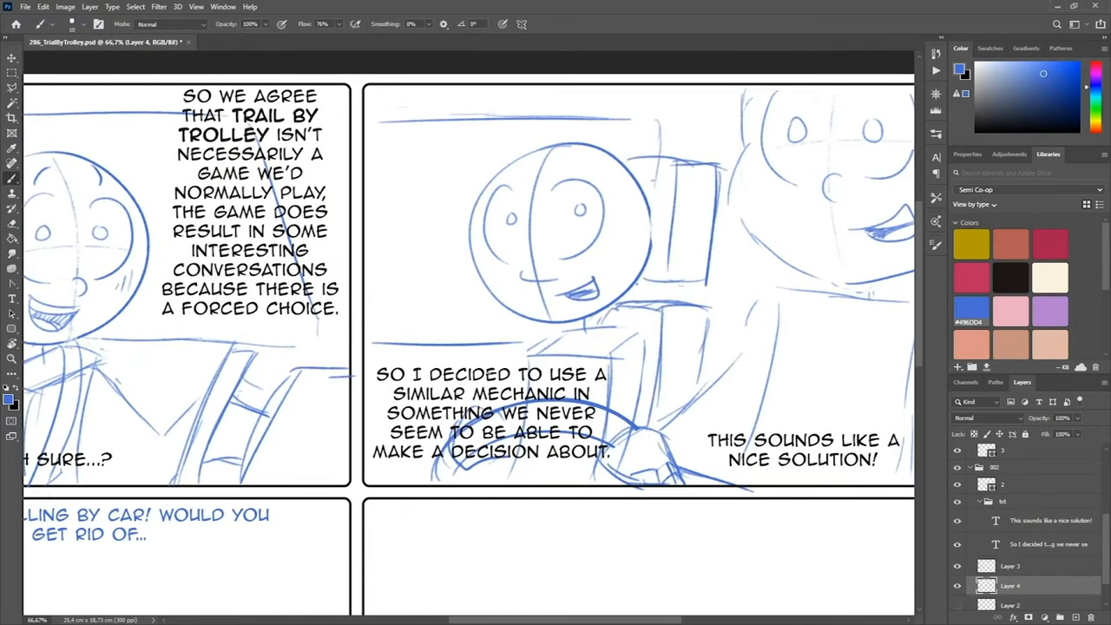
Scroll down to the lower panels with the two characters and roadside car sketches
scroll(down, 3)
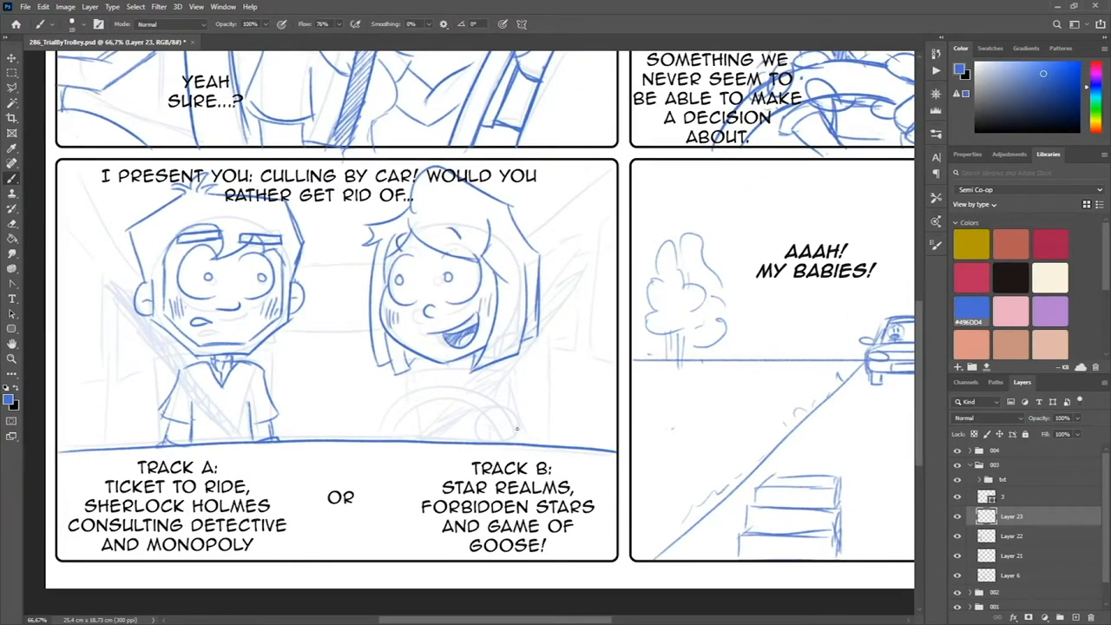
scroll(down, 3)
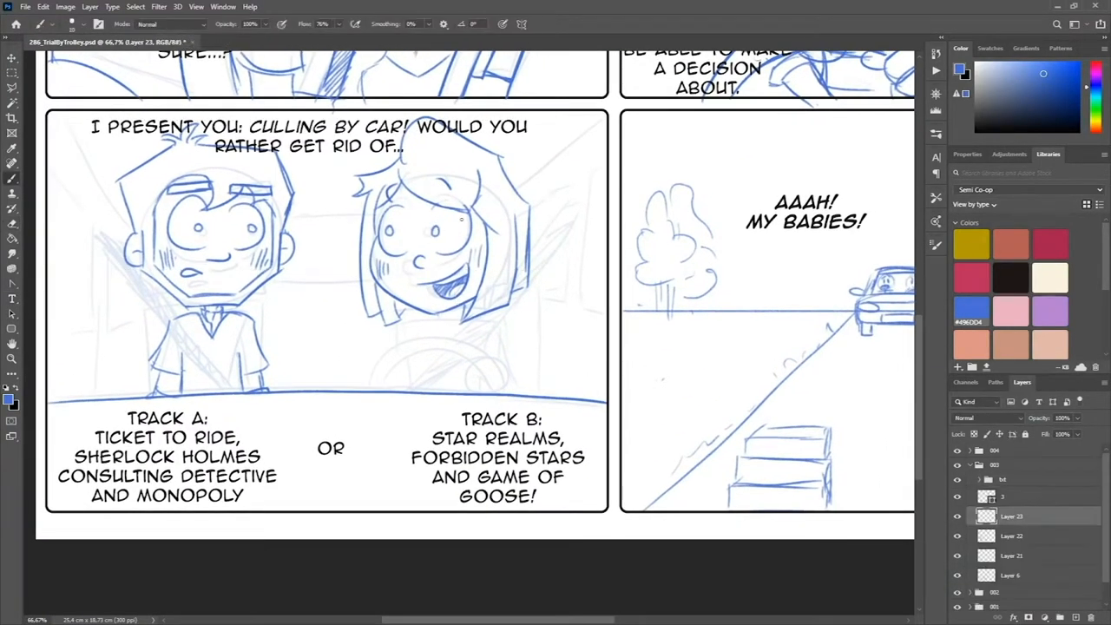